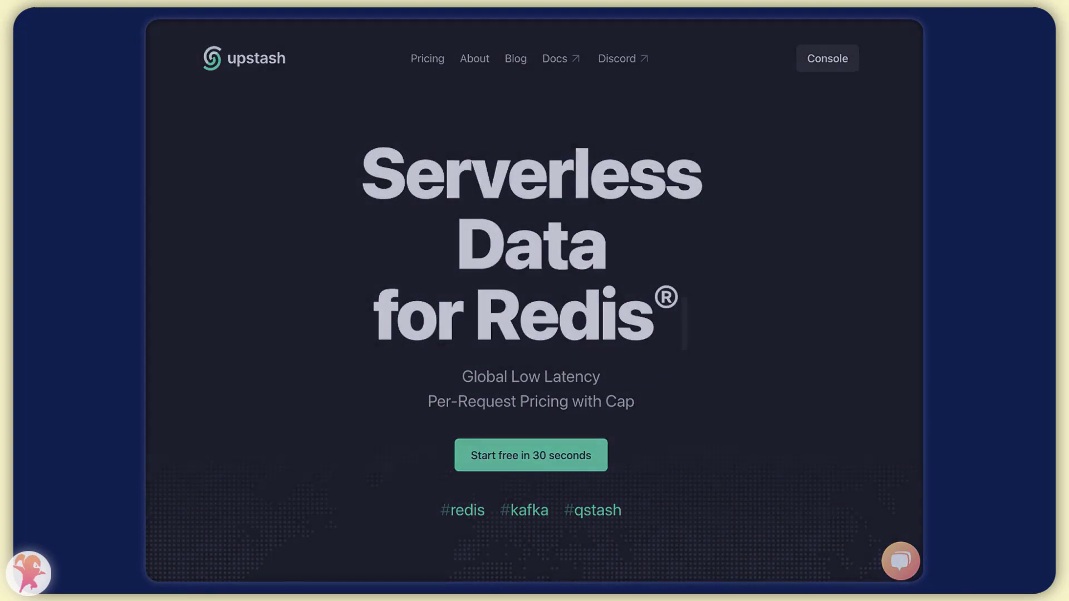
- Enter the Upstash console and start a new Redis database from the databases page
{"action": "left_click", "coordinate": [427, 58]}
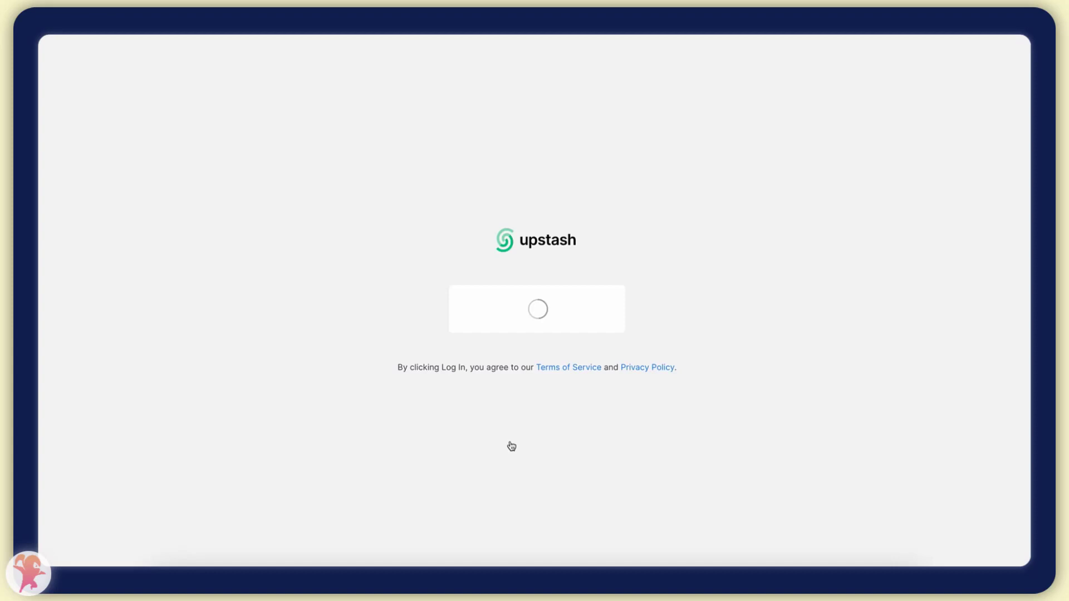
{"action": "left_click", "coordinate": [537, 309]}
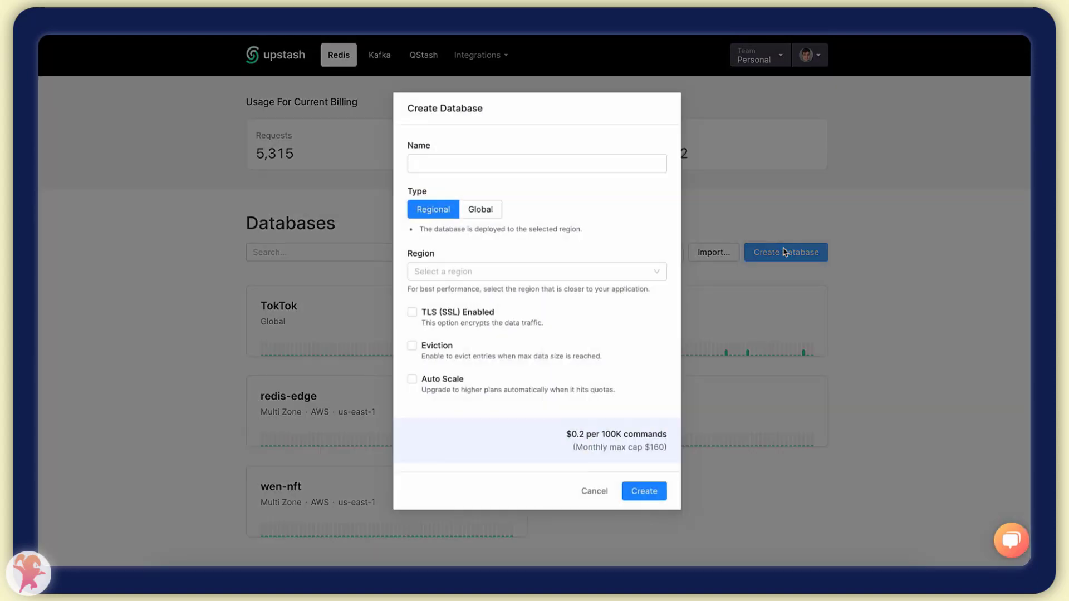
- Name the database 'youtube' and begin selecting its region
{"action": "type", "text": "youtu"}
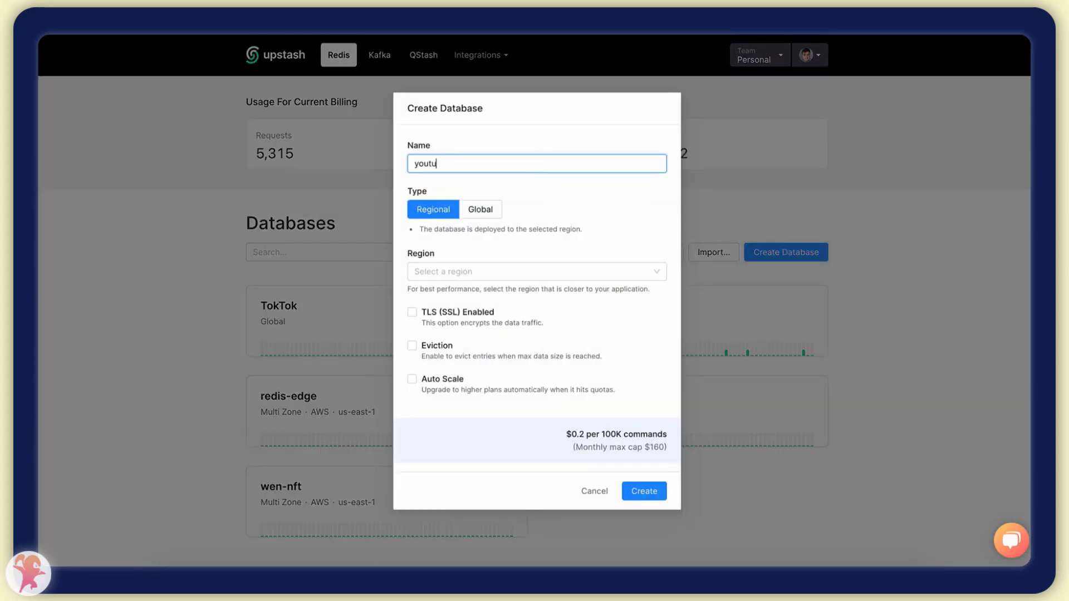
{"action": "type", "text": "be"}
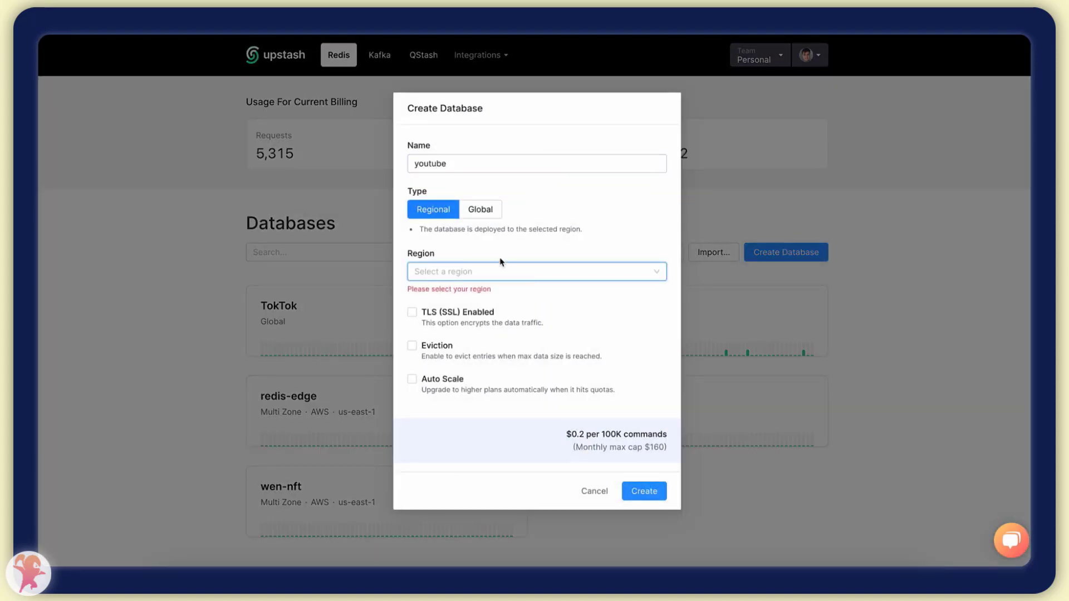
{"action": "left_click", "coordinate": [642, 491]}
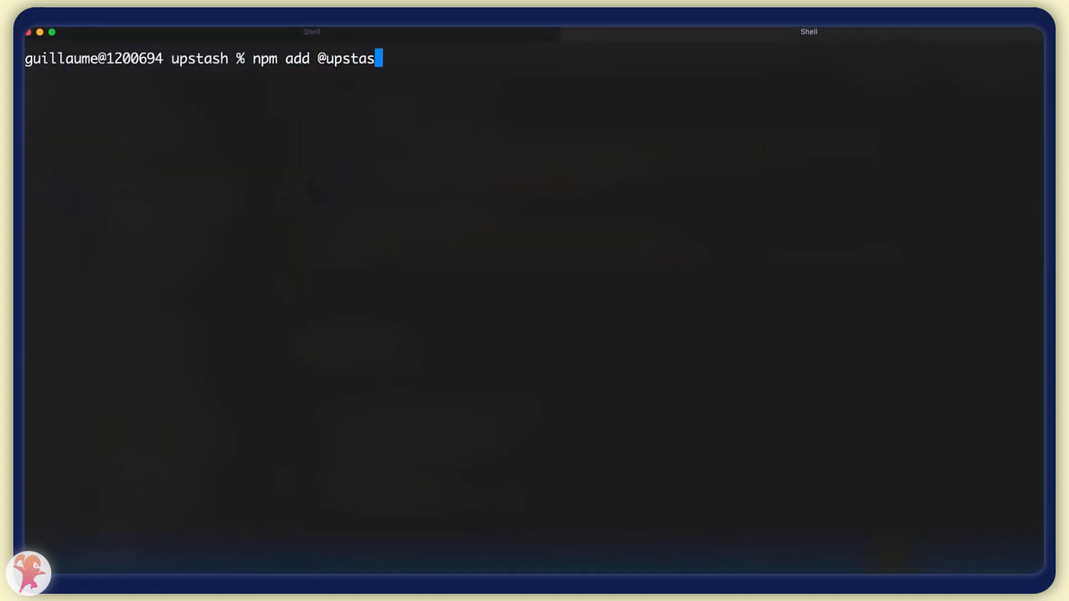
{"action": "type", "text": "h/re"}
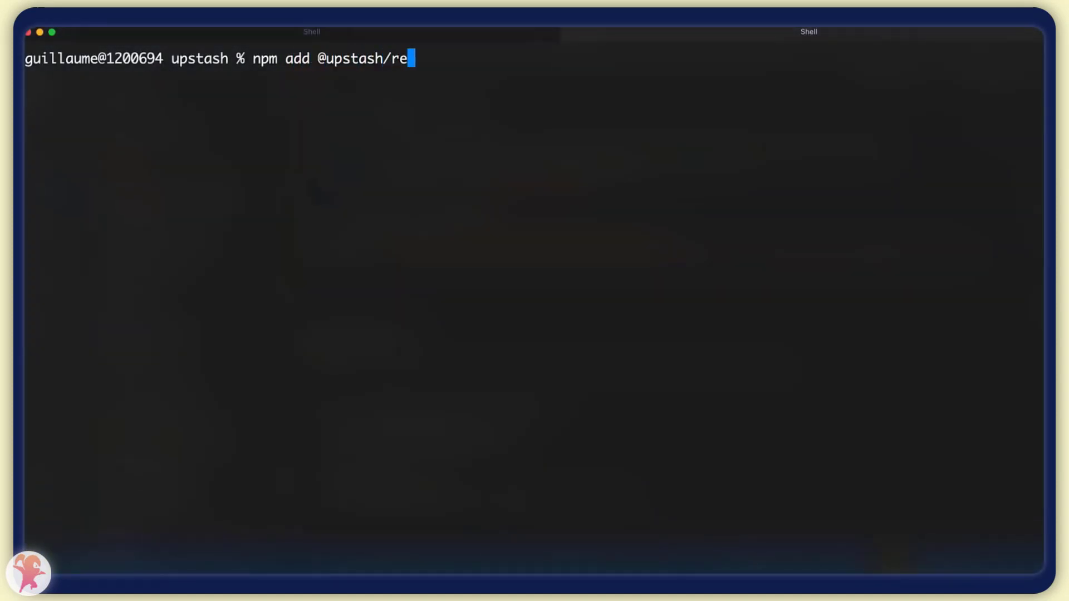
{"action": "key", "text": "Return"}
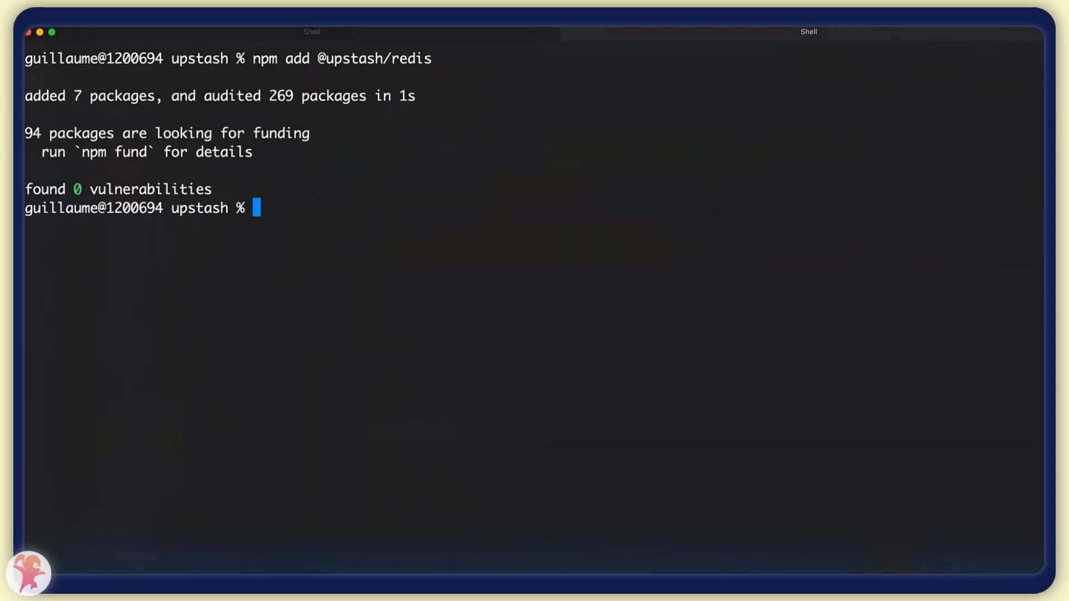